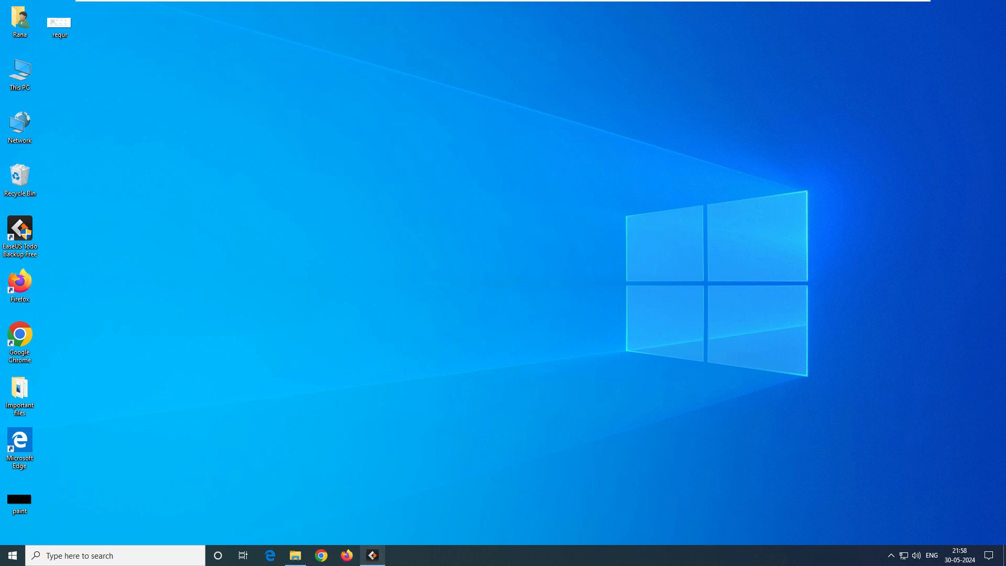
Review the Important files folder contents (Photos, Imp Doc), then view This PC's drives
click(371, 555)
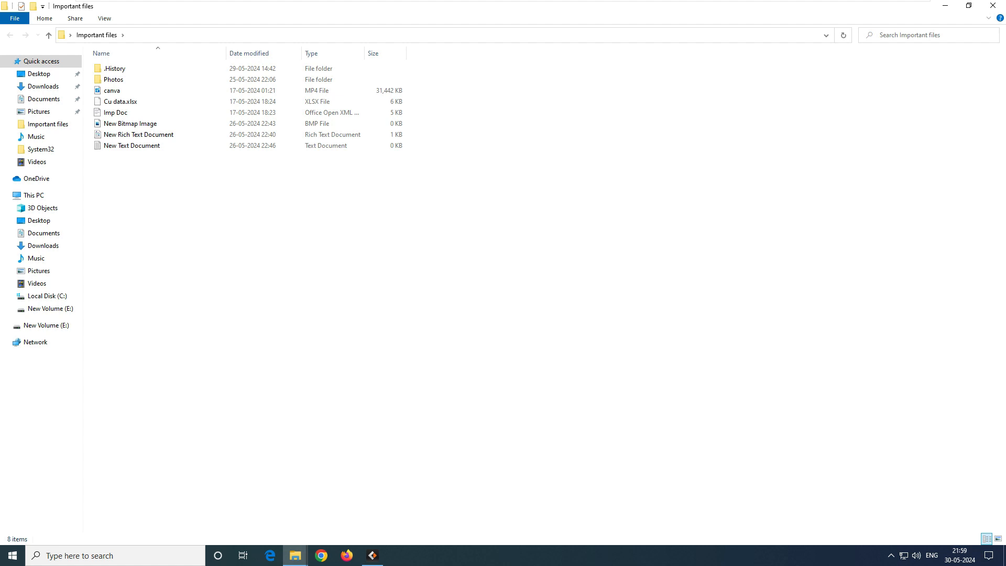
click(113, 78)
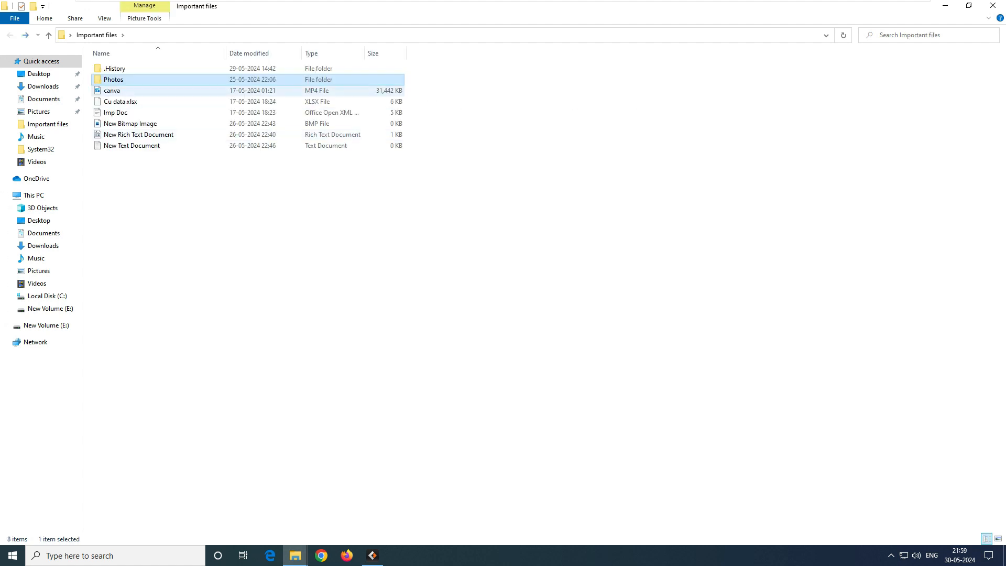
click(115, 112)
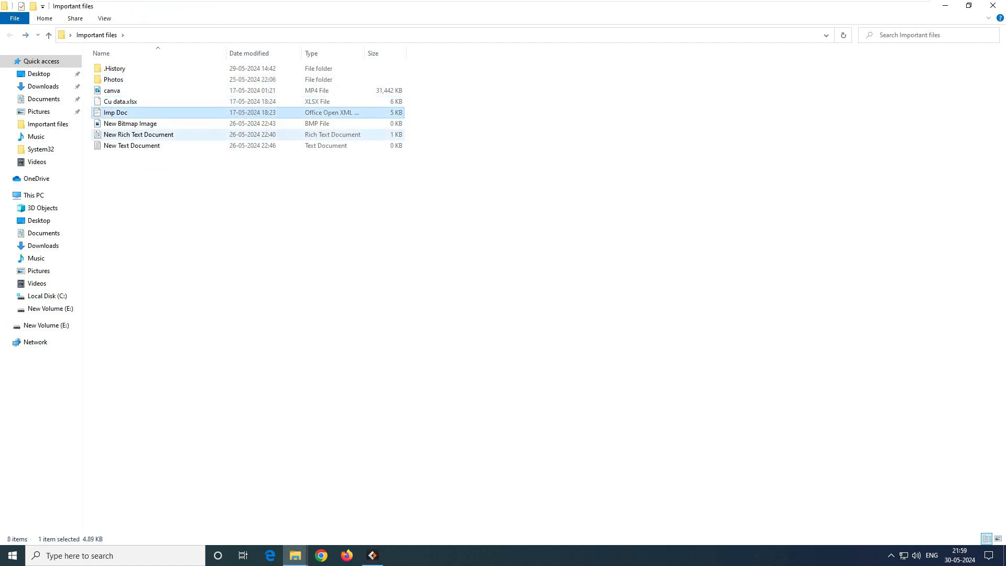
click(371, 555)
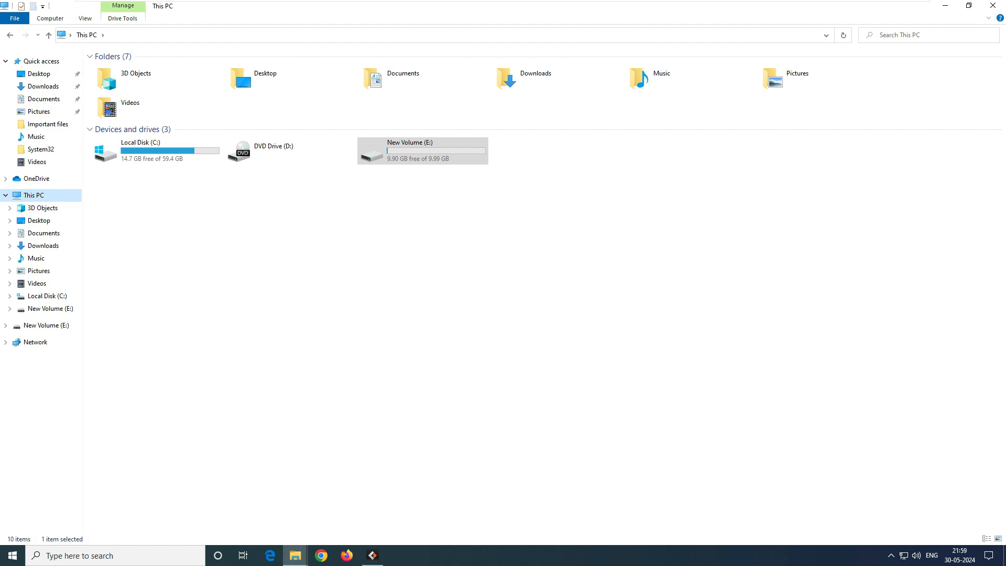
click(370, 555)
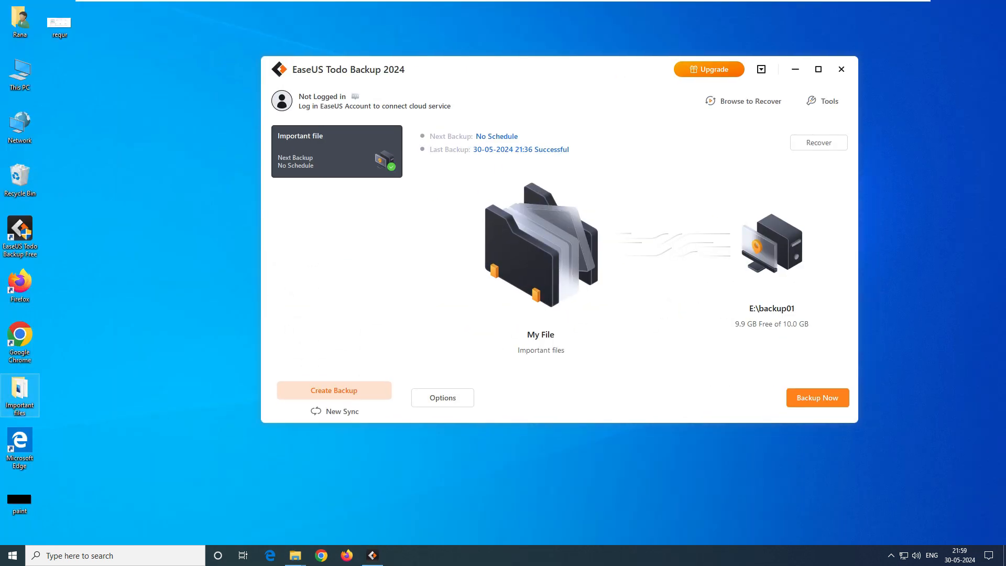
mouse_move(19, 393)
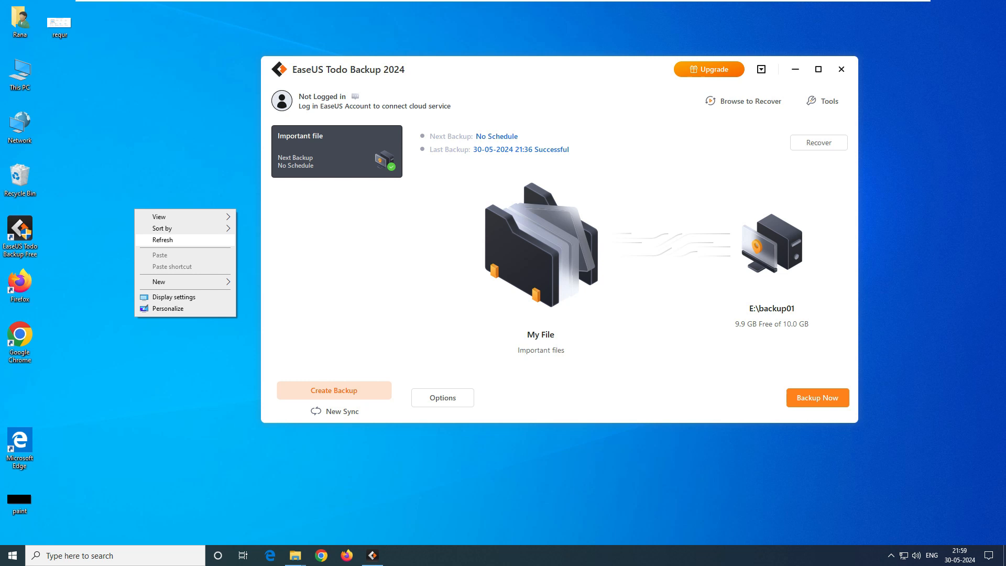
Refresh the desktop to confirm the Important files folder is gone
click(163, 239)
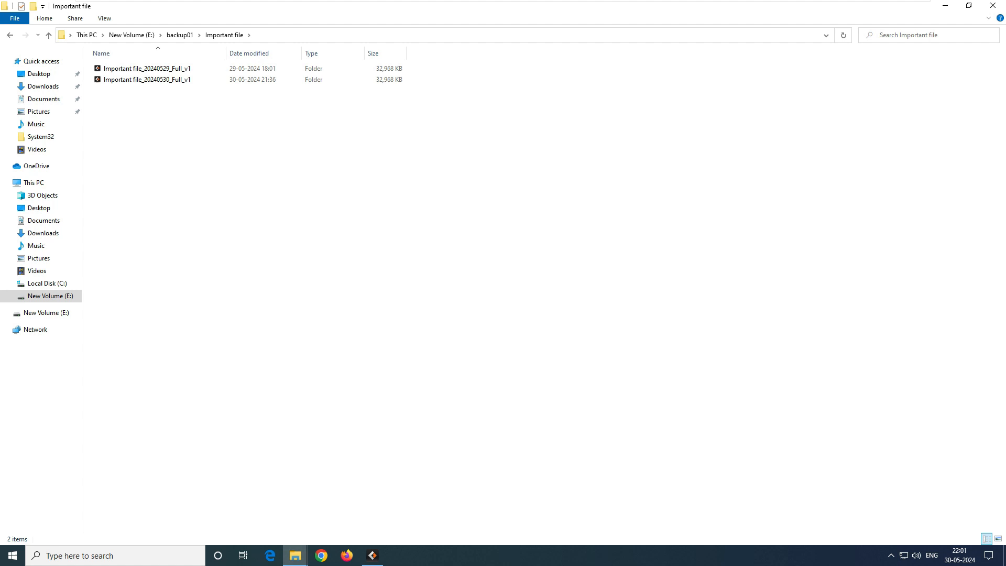
Navigate toward the Important file backup folder on New Volume (E:)
click(147, 69)
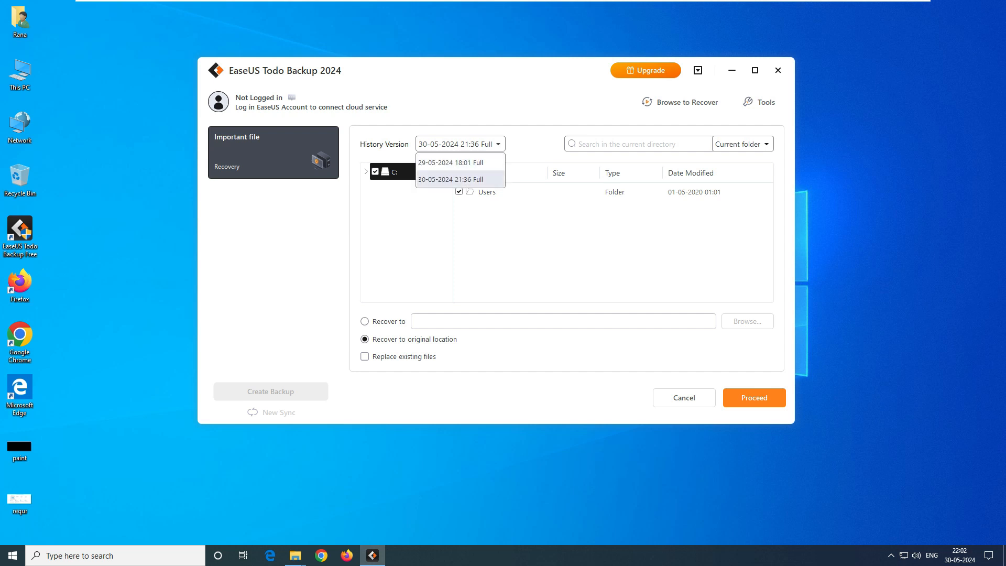
click(458, 179)
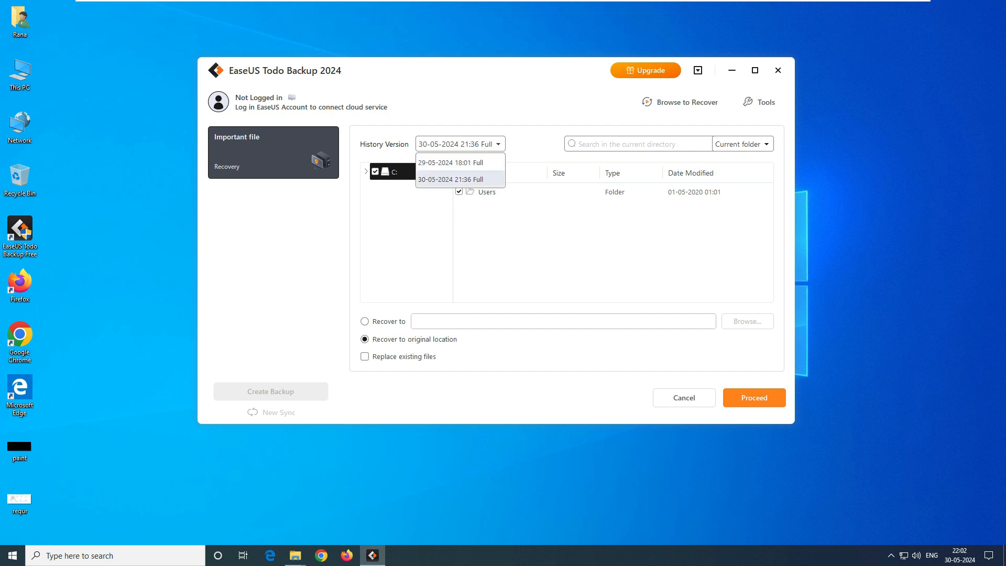
click(458, 179)
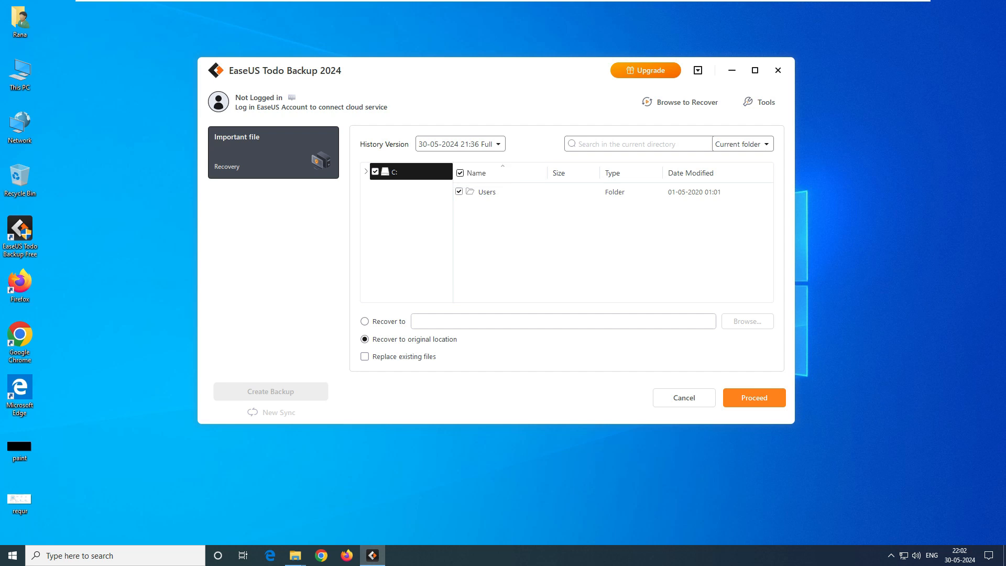
click(366, 171)
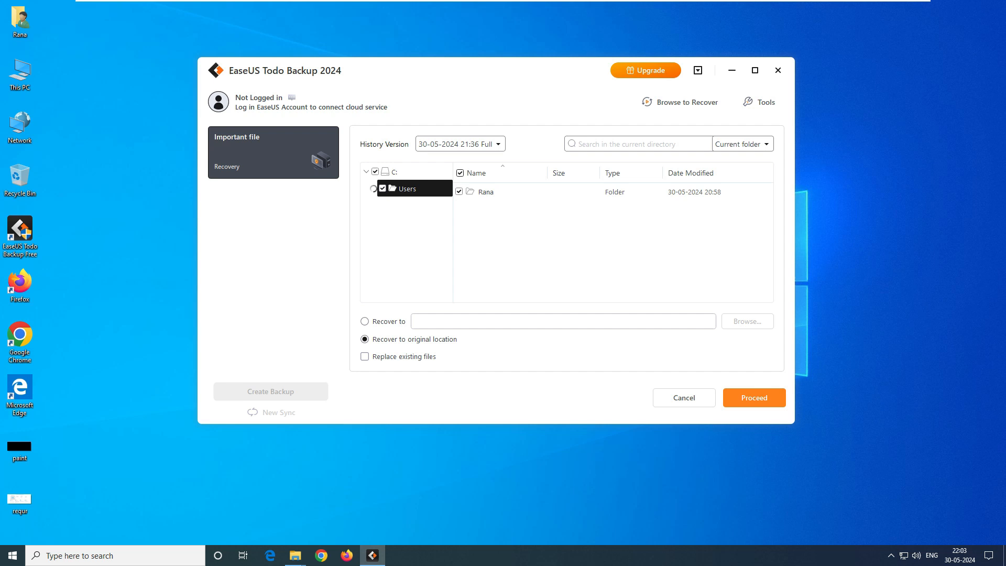
click(366, 189)
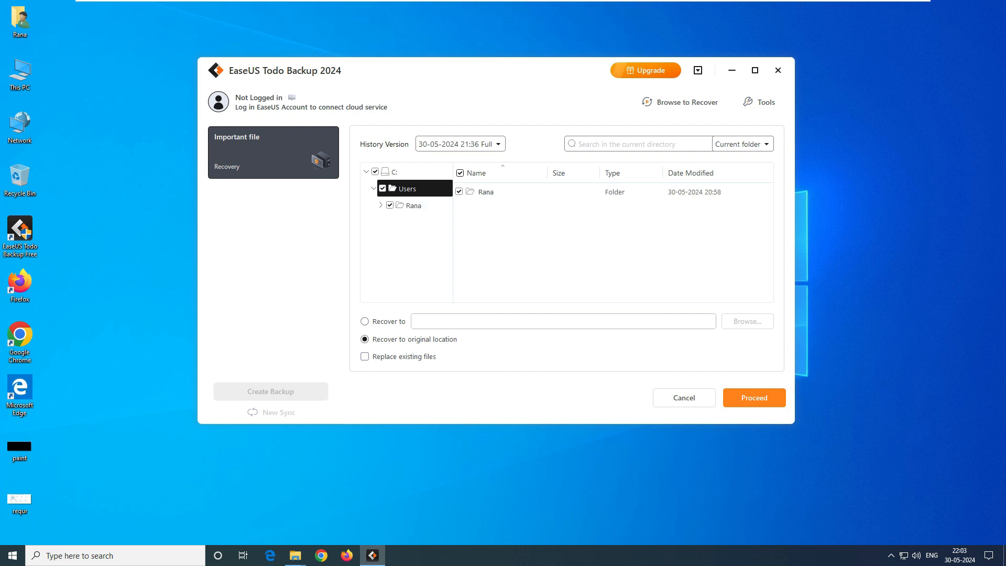
click(382, 205)
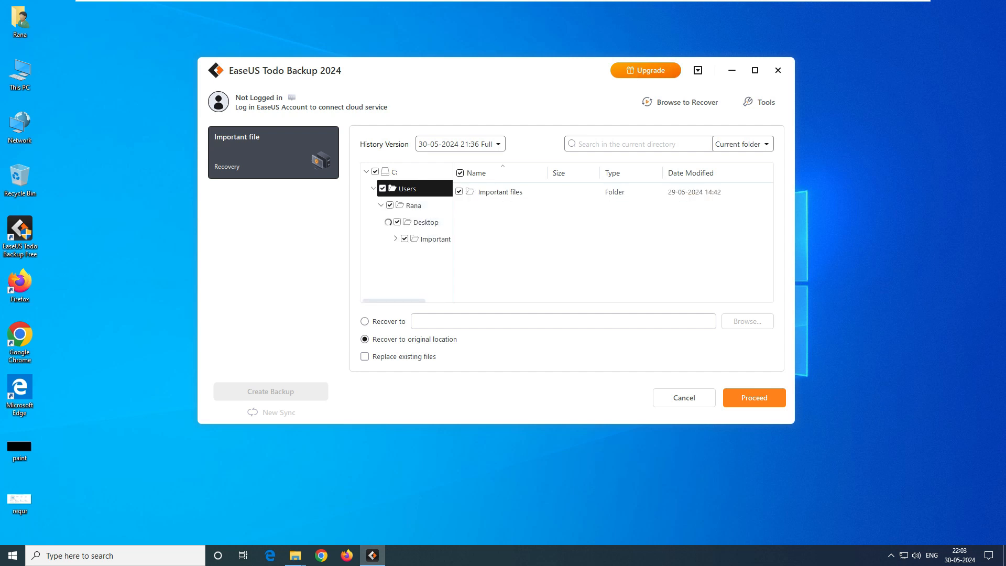
click(434, 239)
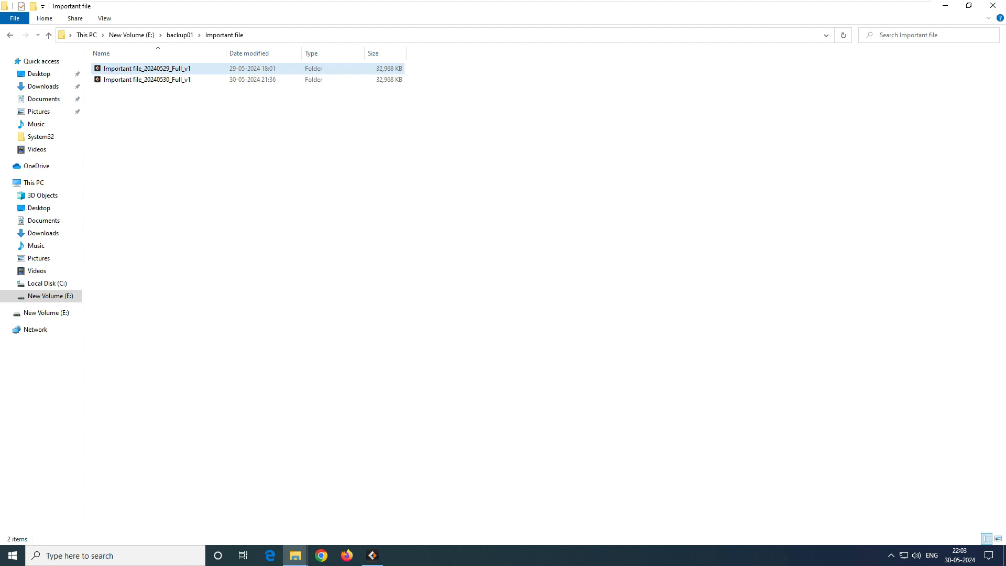
click(148, 78)
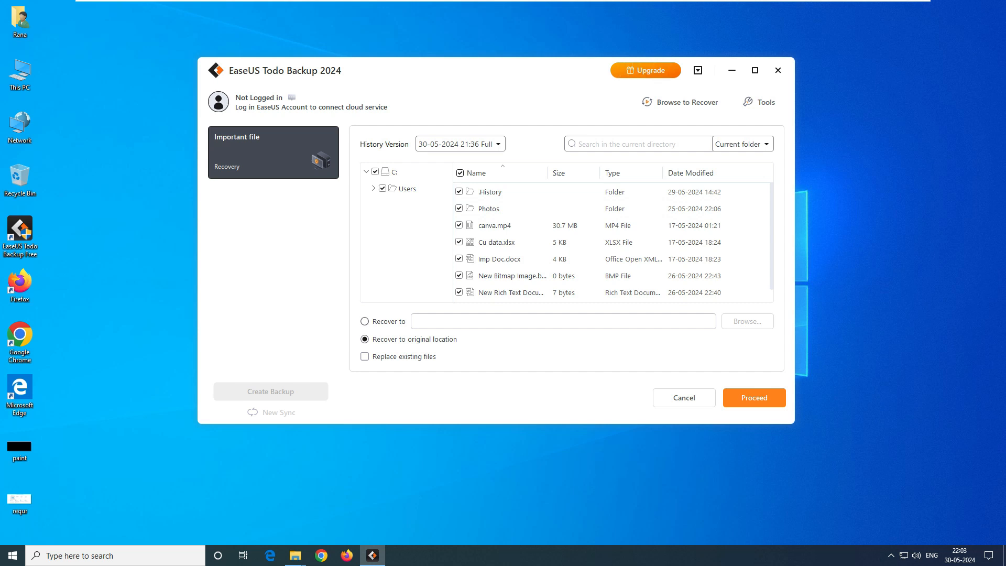
Abandon choosing a custom destination and start recovery to the original location
click(364, 320)
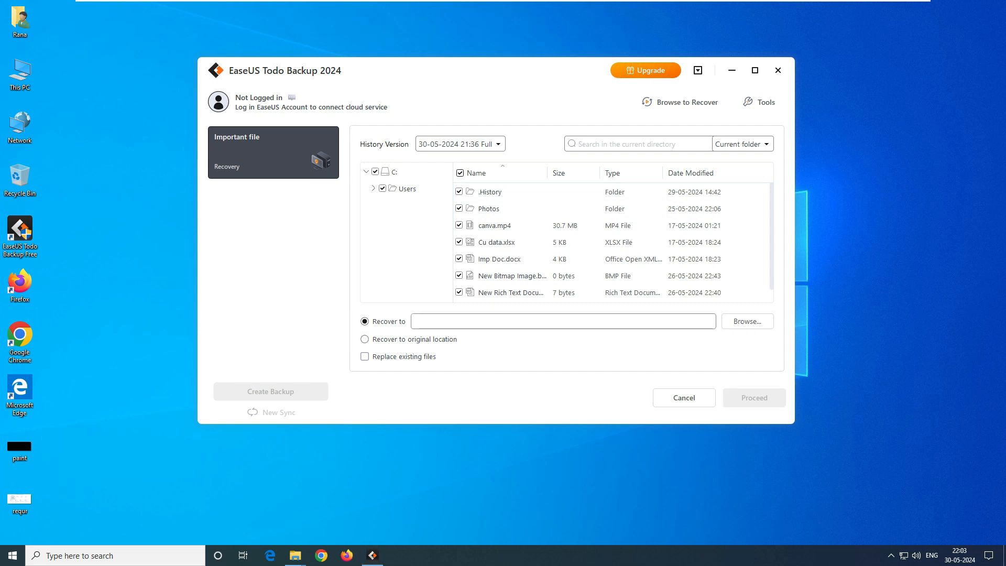
click(746, 320)
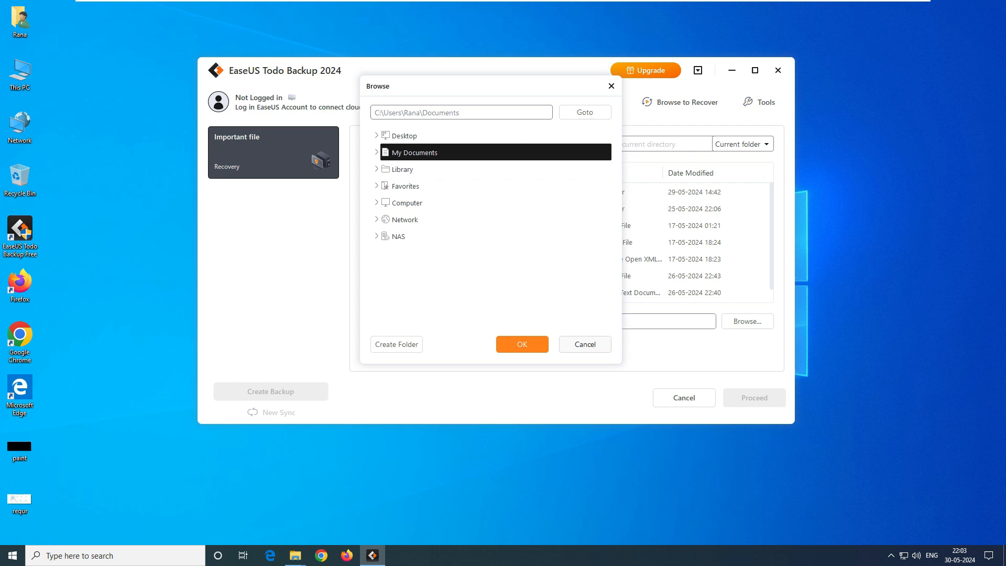
click(584, 343)
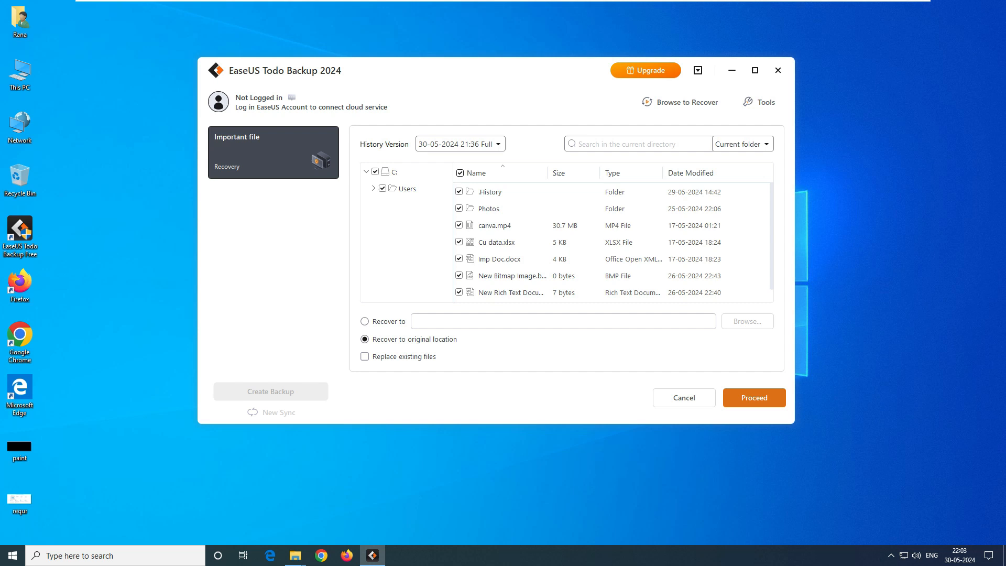
click(753, 398)
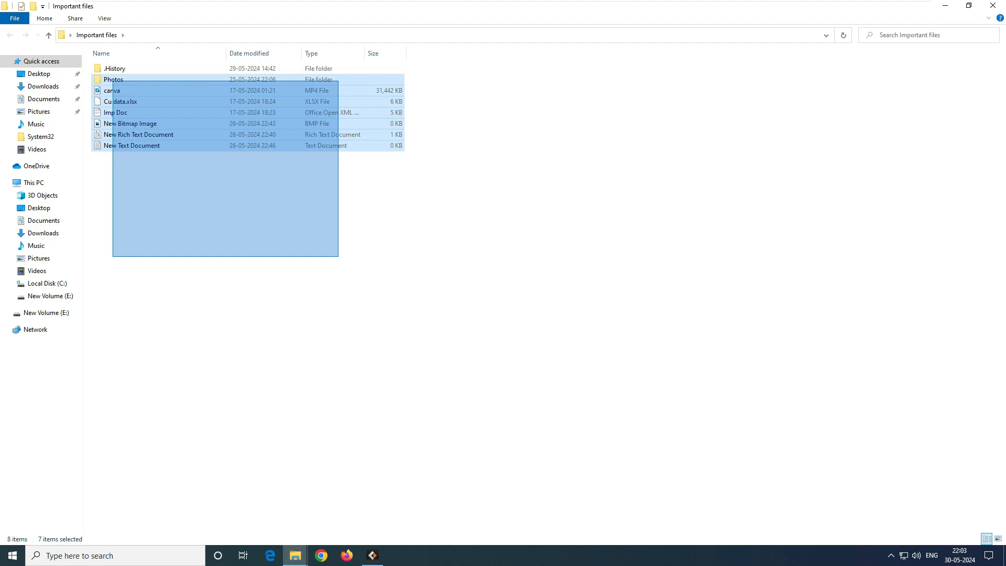
View the restored Photos folder holding its ten images
double_click(113, 79)
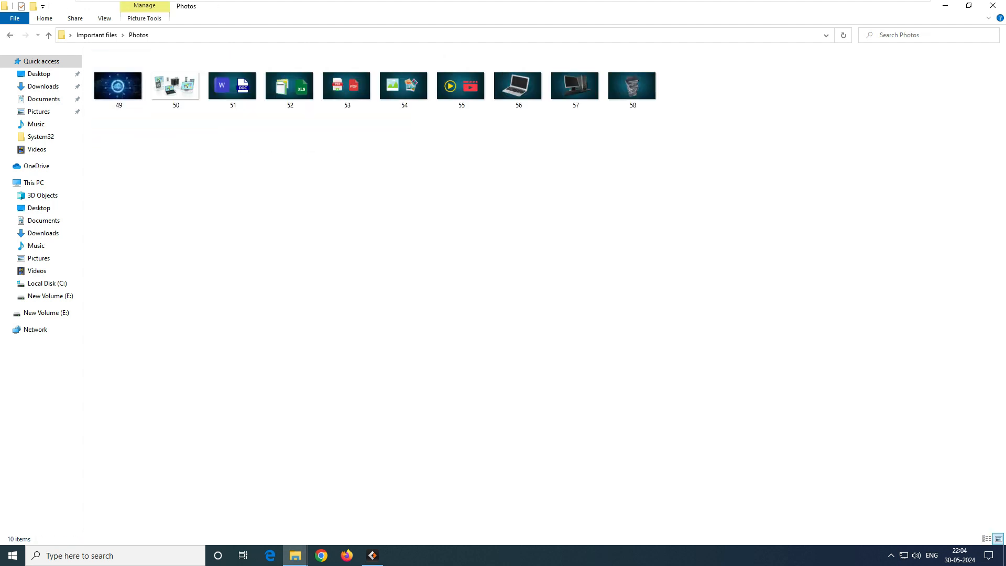